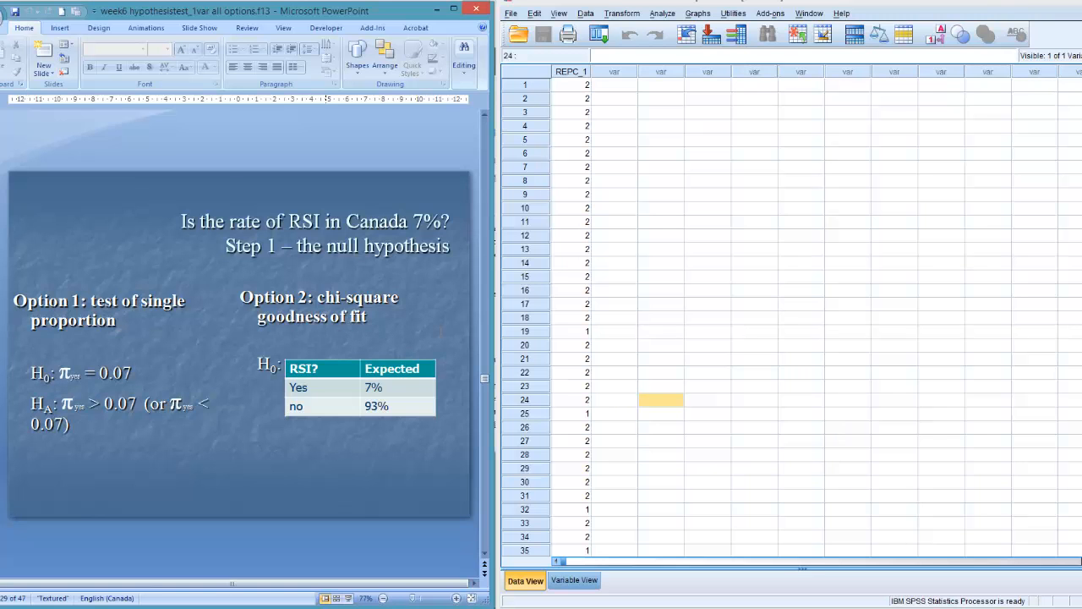
{"action": "mouse_move", "coordinate": [572, 457]}
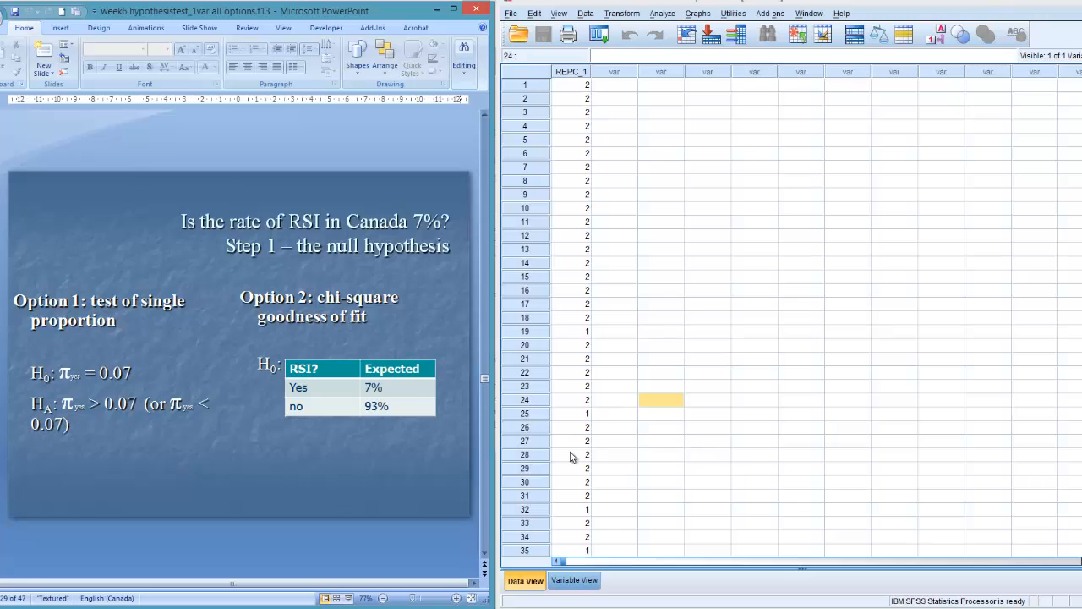
{"action": "mouse_move", "coordinate": [869, 244]}
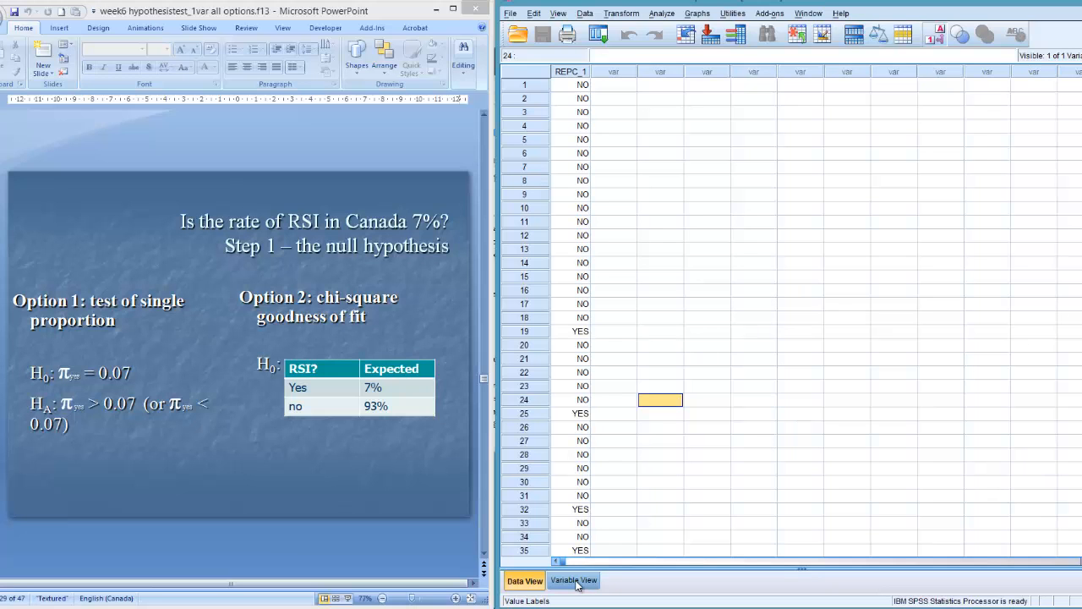
{"action": "left_click", "coordinate": [573, 580]}
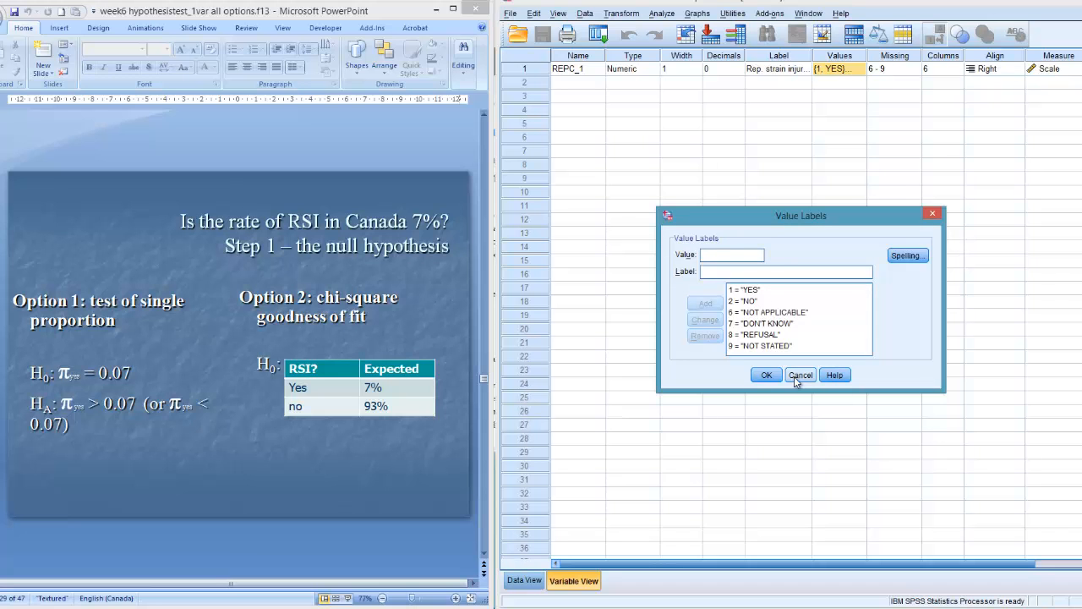
{"action": "left_click", "coordinate": [800, 375]}
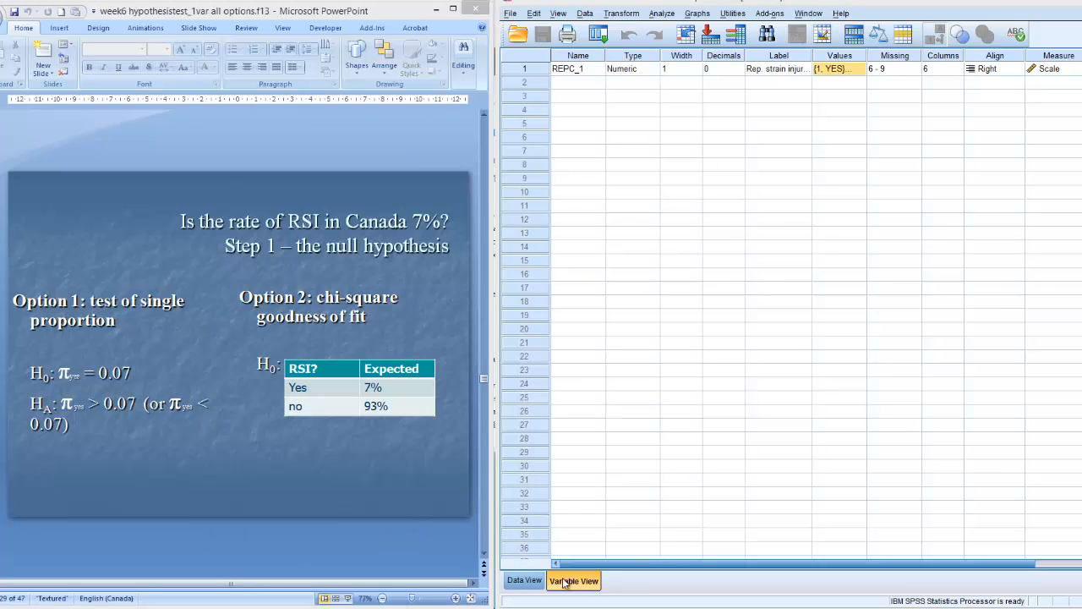
{"action": "left_click", "coordinate": [523, 580]}
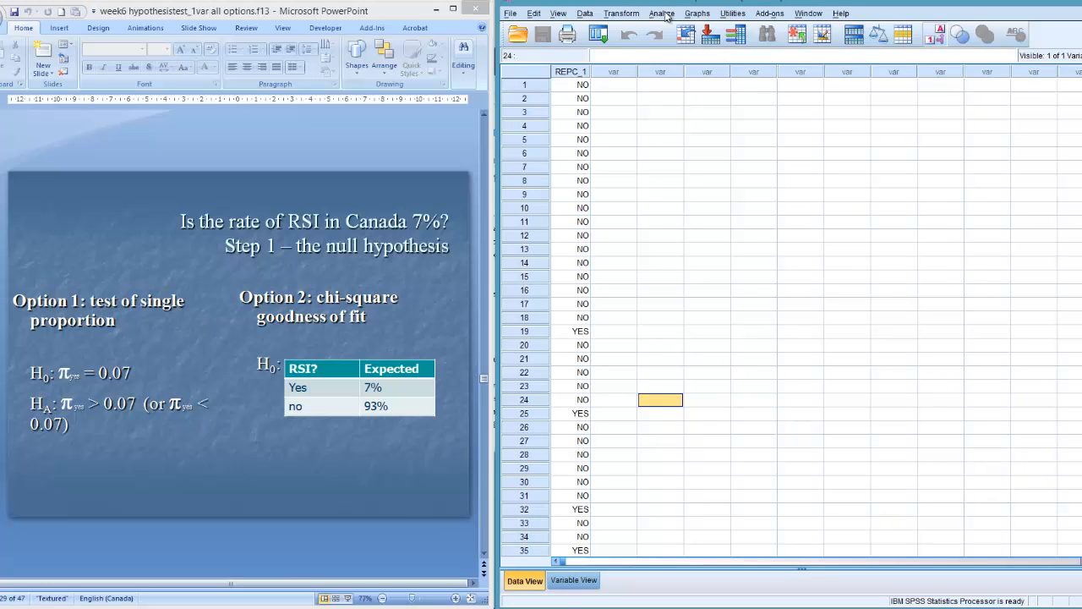
{"action": "mouse_move", "coordinate": [195, 352]}
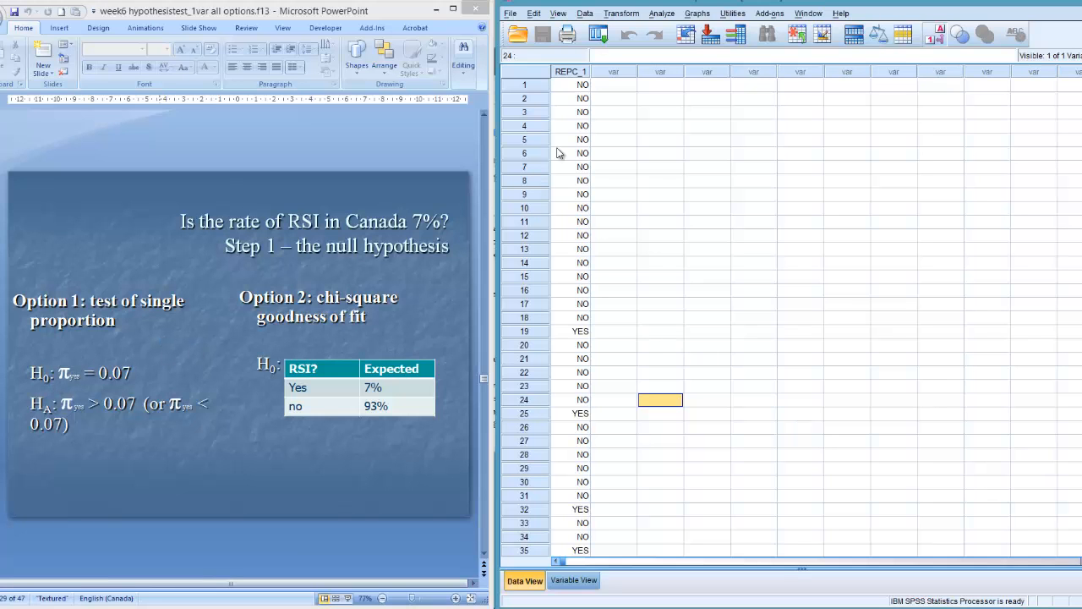
{"action": "mouse_move", "coordinate": [157, 337]}
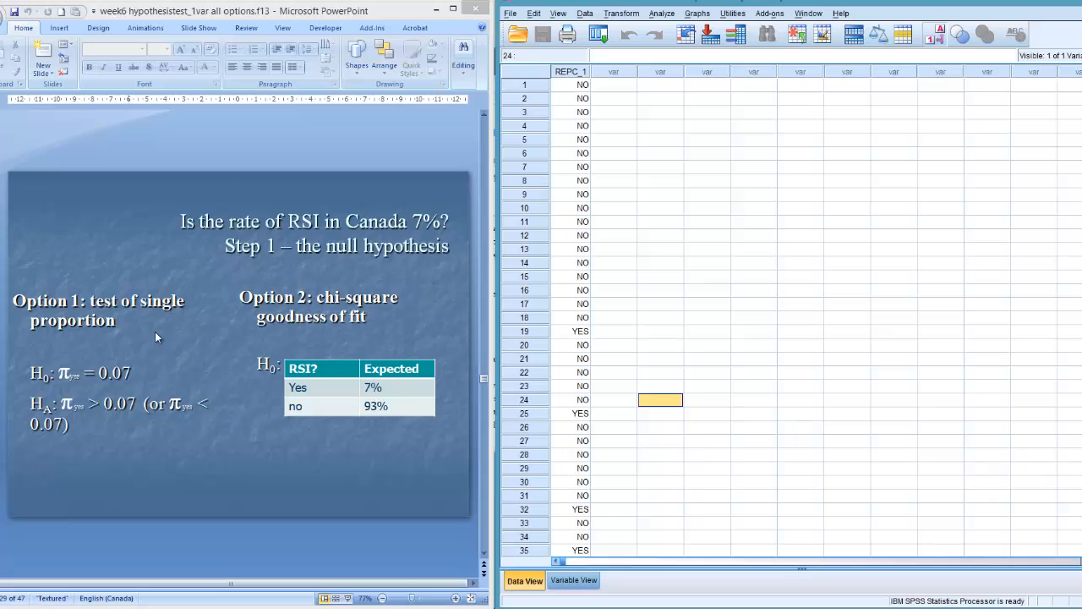
{"action": "mouse_move", "coordinate": [70, 382]}
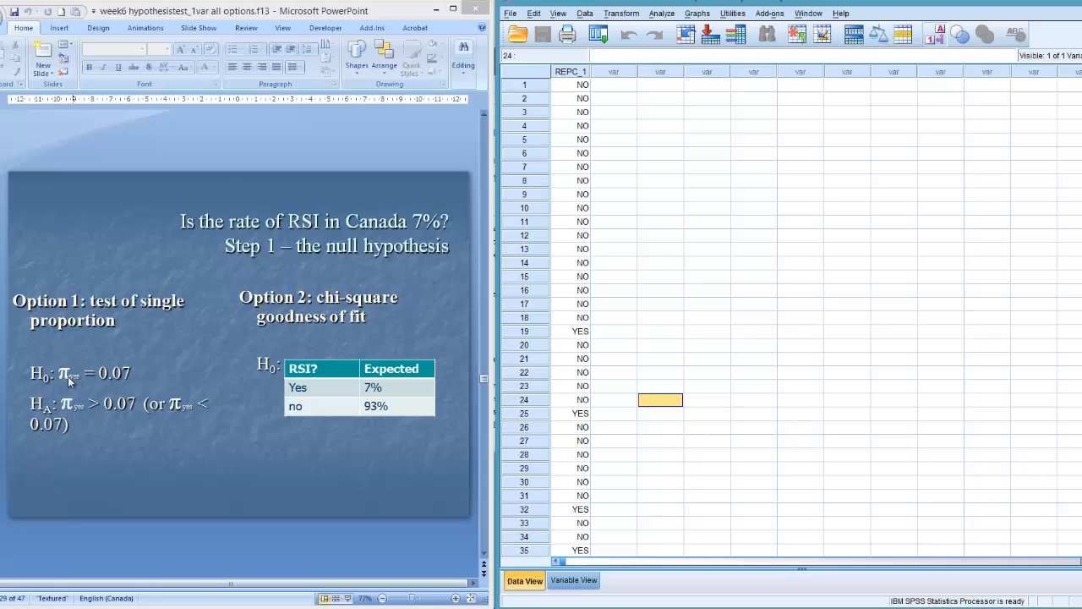
{"action": "mouse_move", "coordinate": [107, 375]}
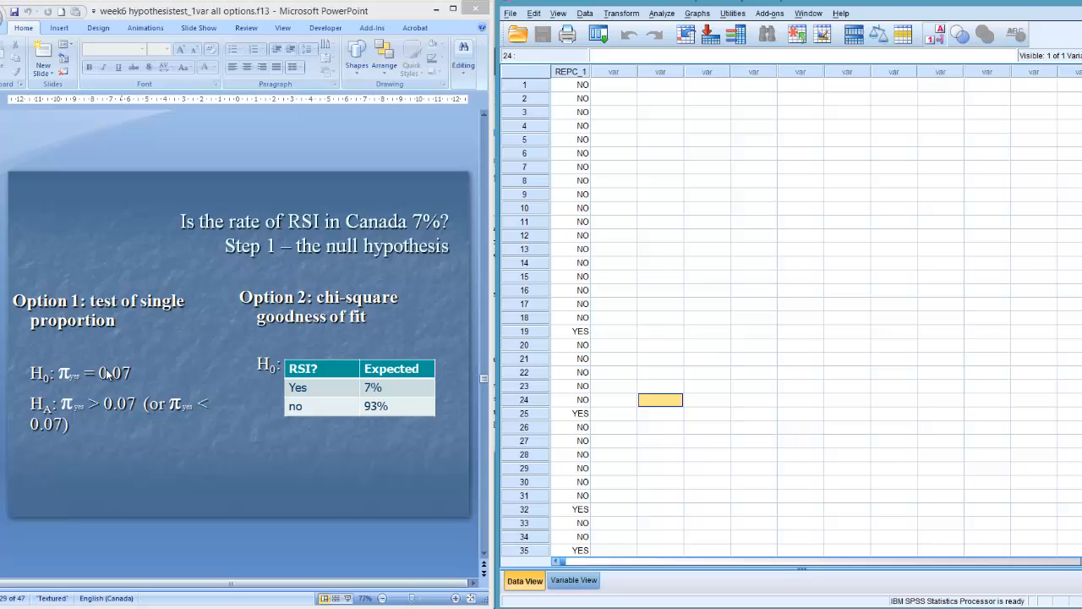
{"action": "mouse_move", "coordinate": [119, 382]}
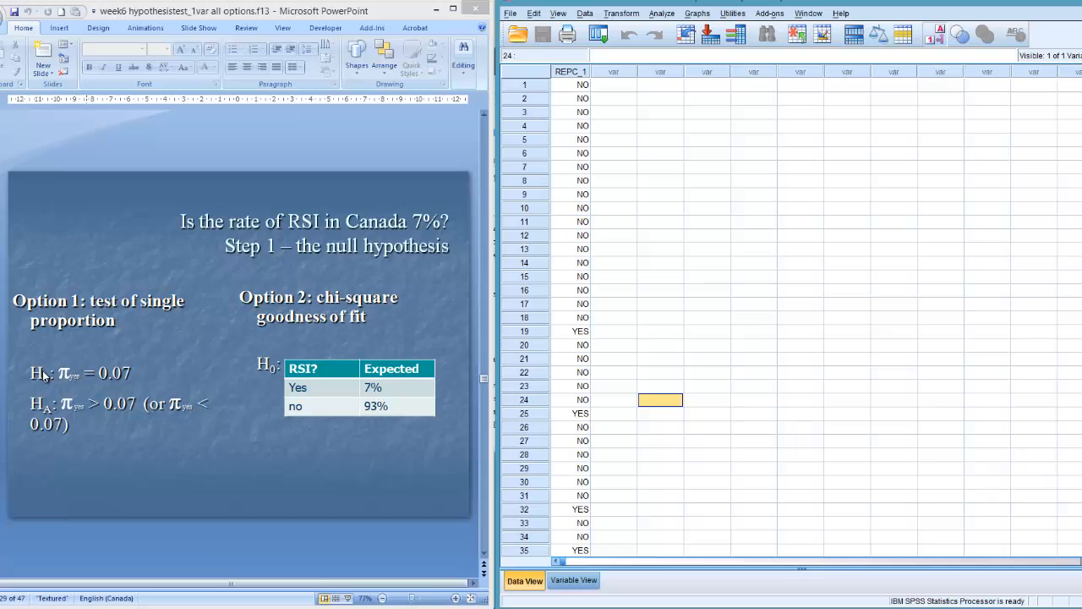
{"action": "mouse_move", "coordinate": [369, 351]}
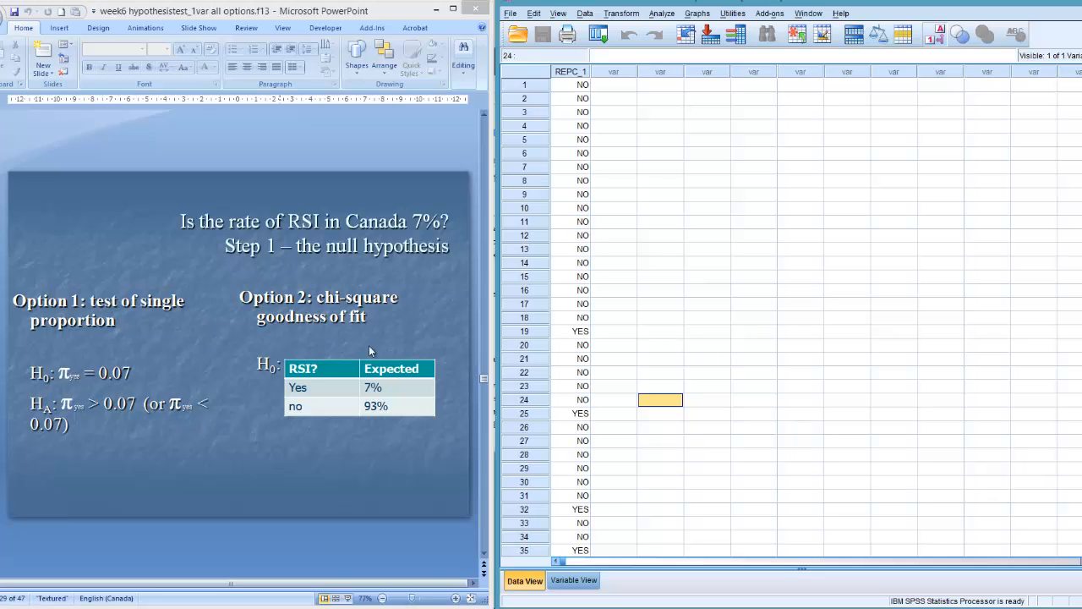
{"action": "mouse_move", "coordinate": [387, 403]}
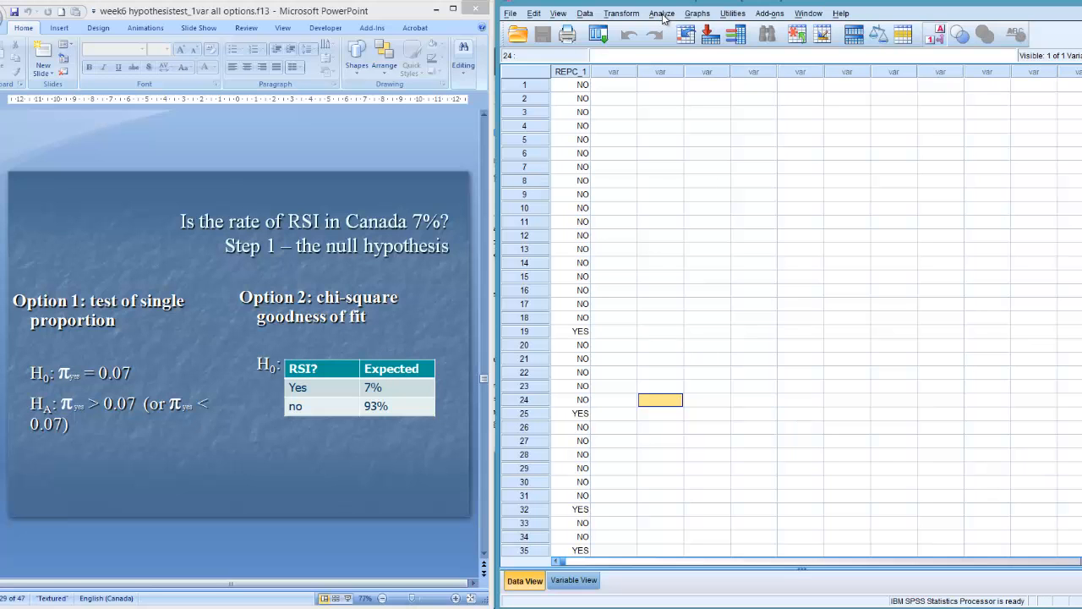
- Run a legacy Binomial test on the RSI variable with test proportion 0.07
{"action": "left_click", "coordinate": [661, 13]}
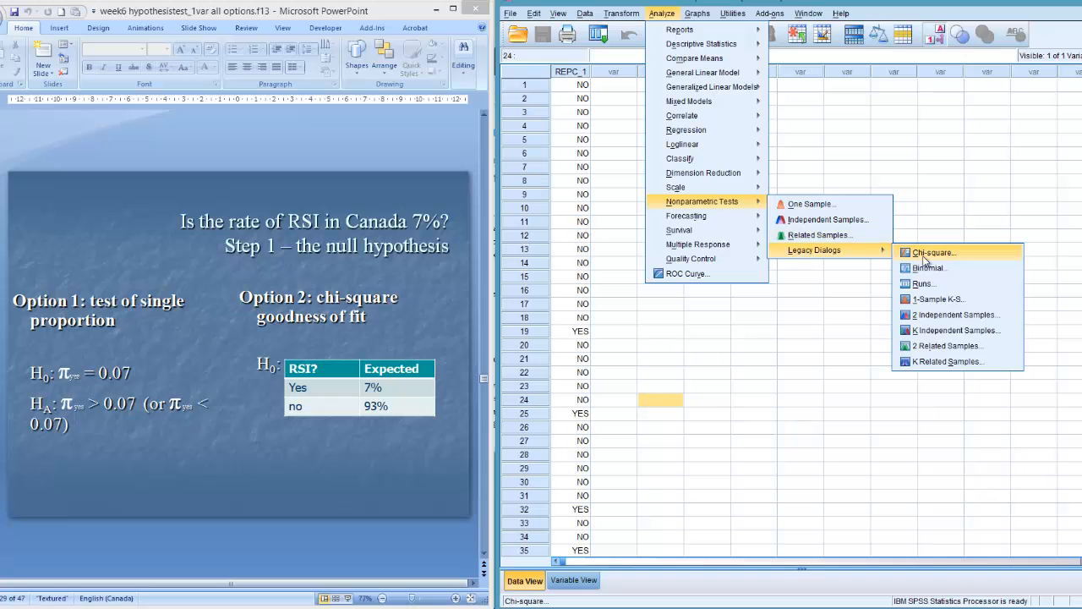
{"action": "mouse_move", "coordinate": [925, 268]}
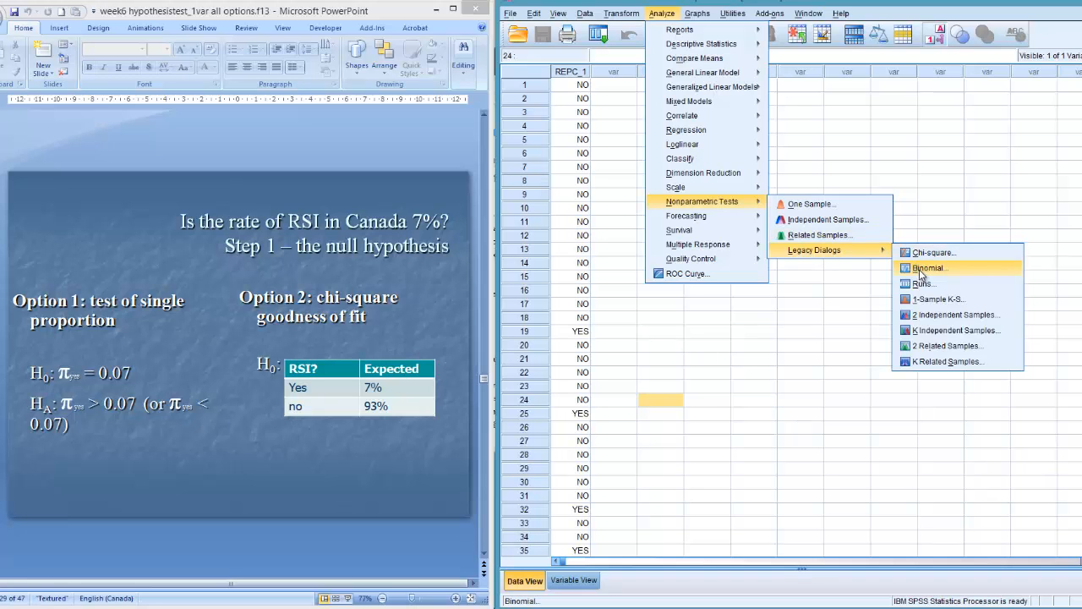
{"action": "left_click", "coordinate": [927, 268]}
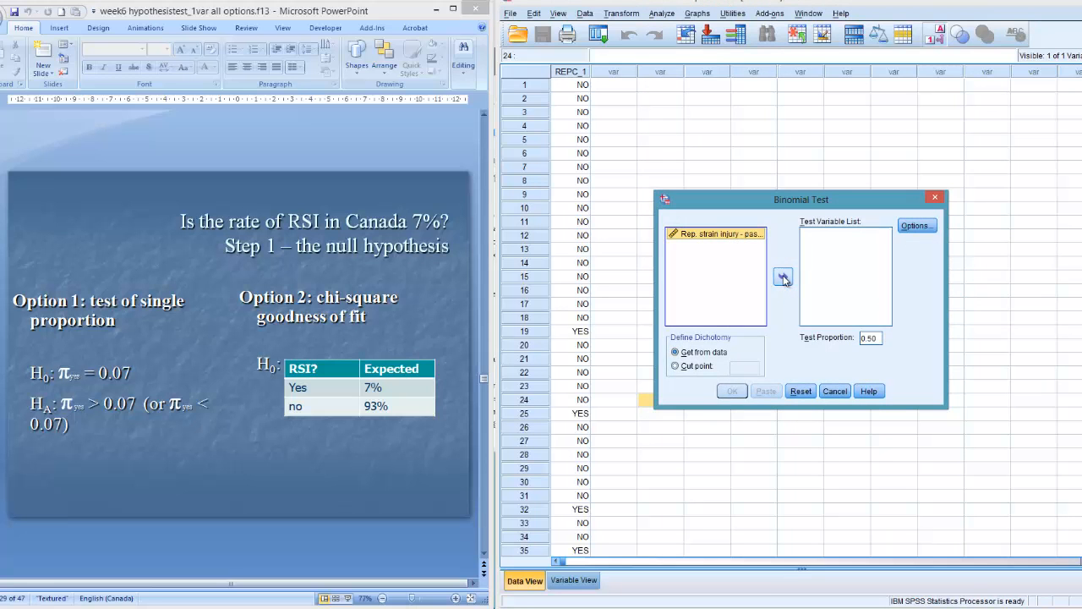
{"action": "left_click", "coordinate": [782, 277]}
{"action": "type", "text": "0.07"}
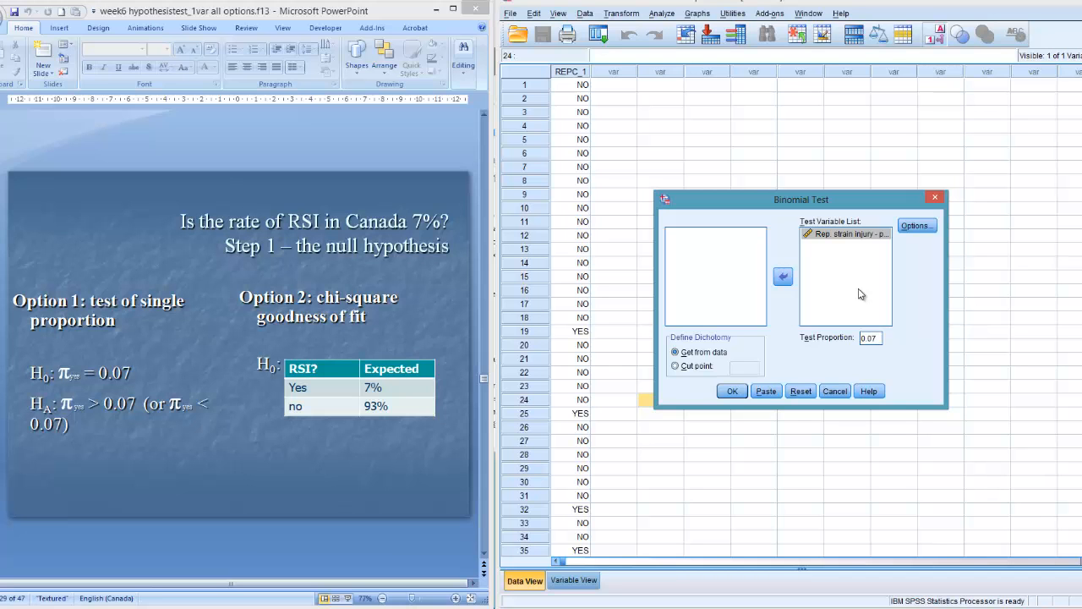
{"action": "mouse_move", "coordinate": [583, 340]}
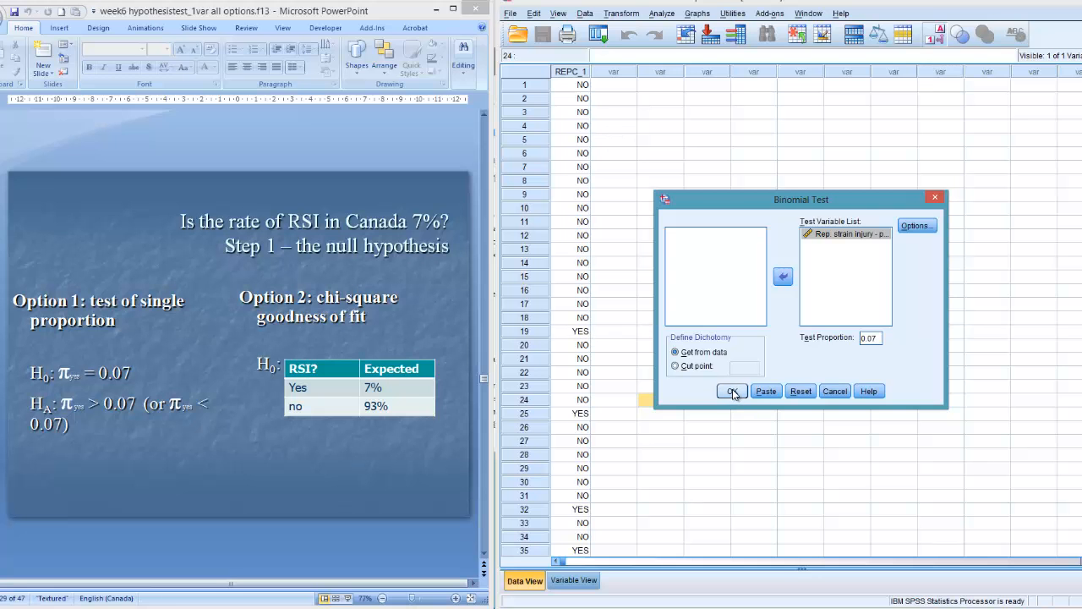
{"action": "left_click", "coordinate": [730, 390]}
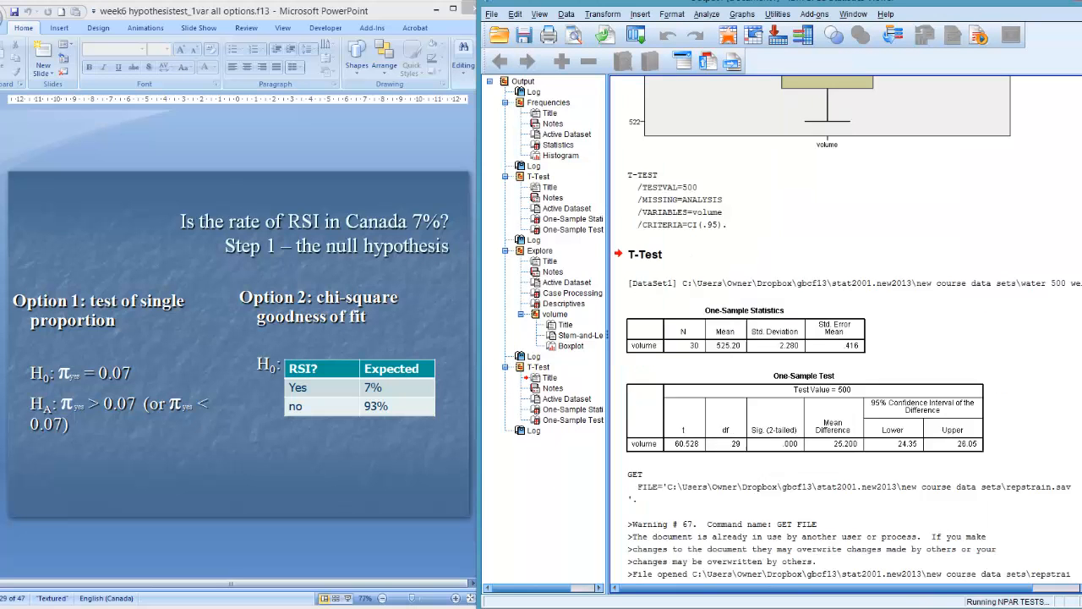
{"action": "scroll", "scroll_direction": "down", "scroll_amount": 3}
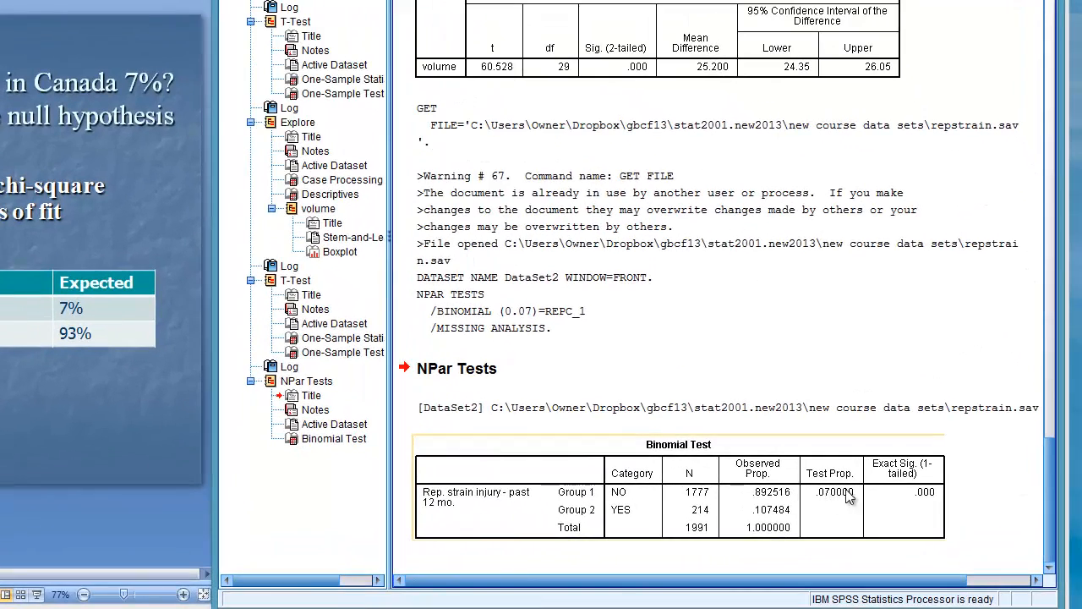
{"action": "mouse_move", "coordinate": [624, 503]}
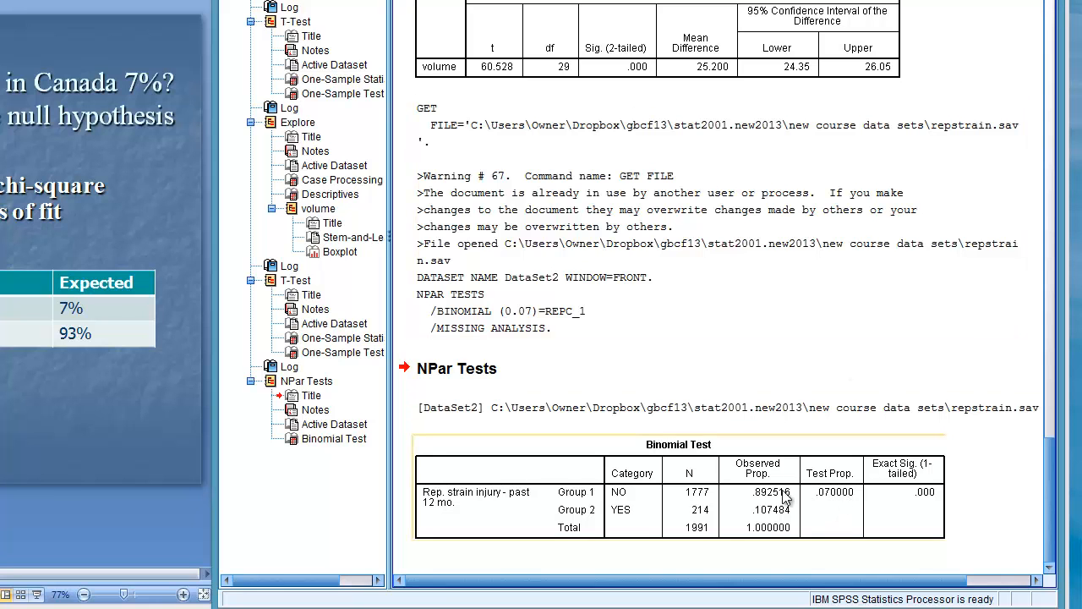
{"action": "mouse_move", "coordinate": [624, 502]}
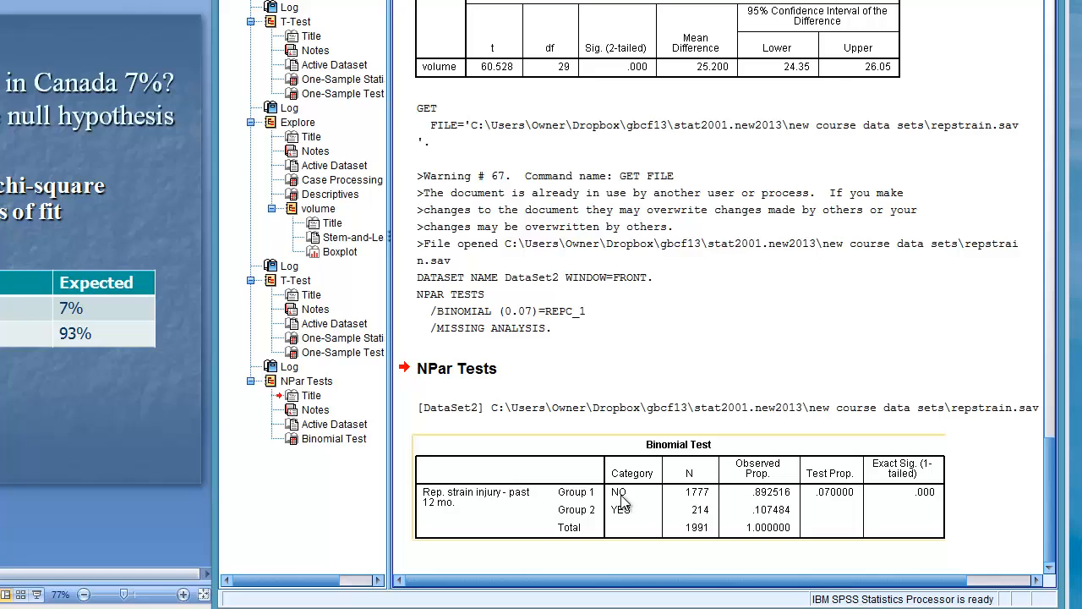
{"action": "left_click", "coordinate": [622, 503]}
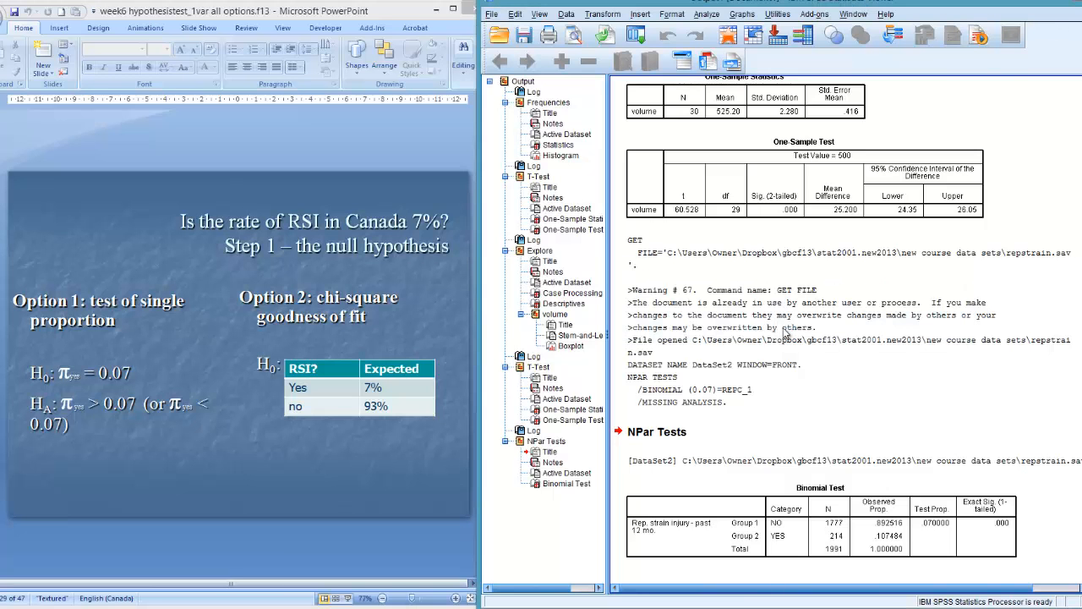
{"action": "mouse_move", "coordinate": [782, 334]}
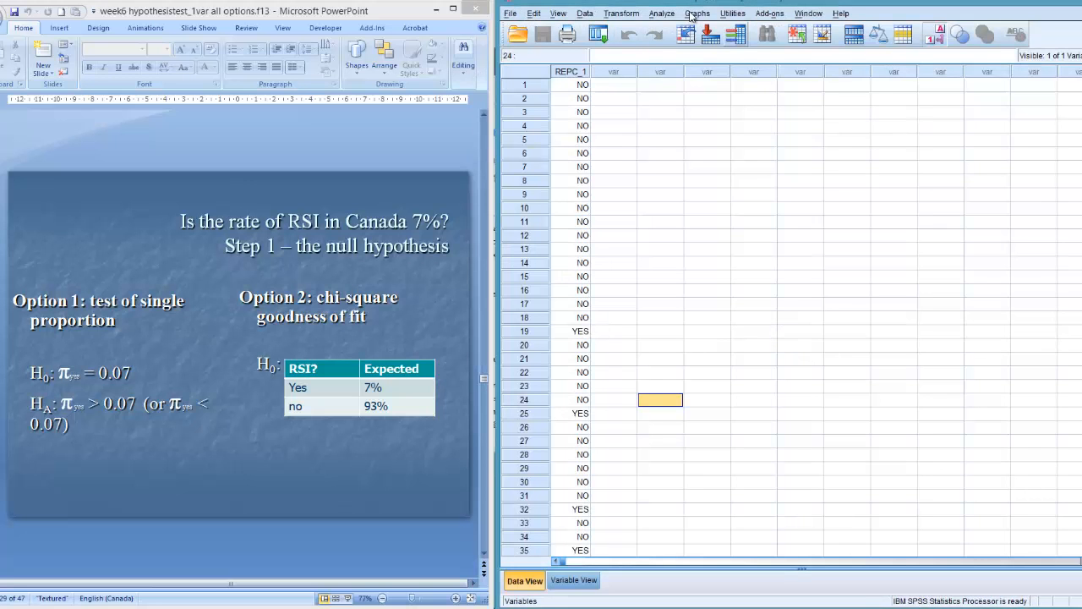
- Run the Binomial test on REPC_1 with test proportion .93 and view the results table
{"action": "left_click", "coordinate": [662, 13]}
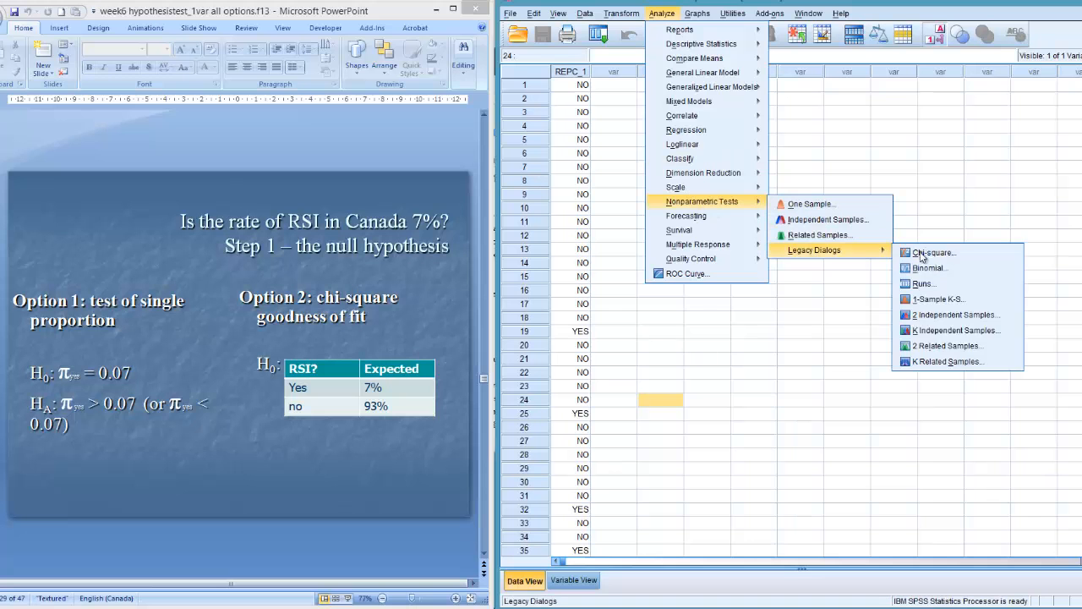
{"action": "left_click", "coordinate": [928, 268]}
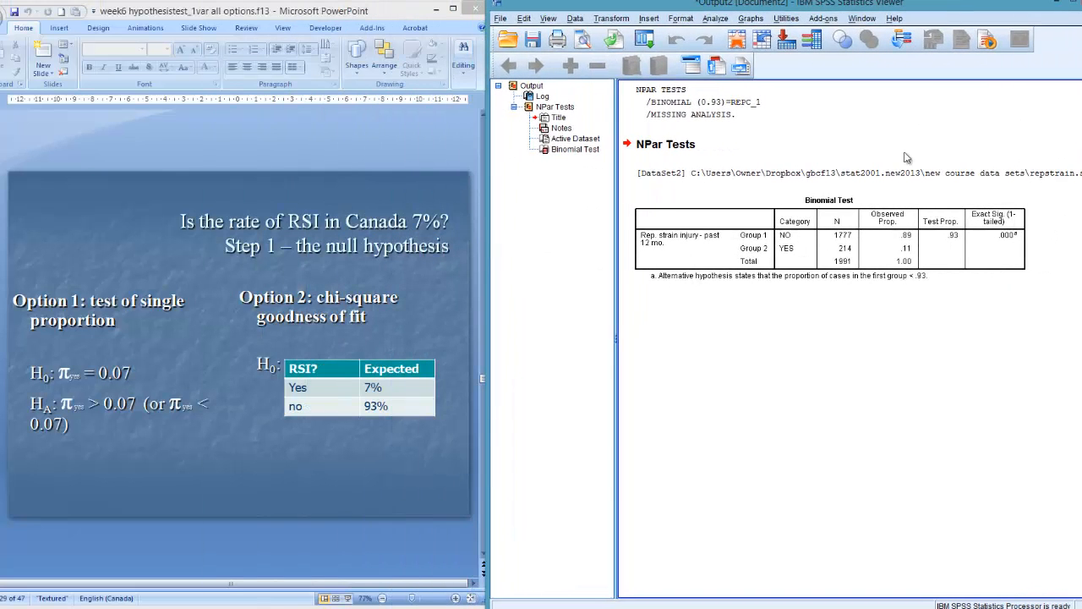
{"action": "left_click", "coordinate": [795, 241]}
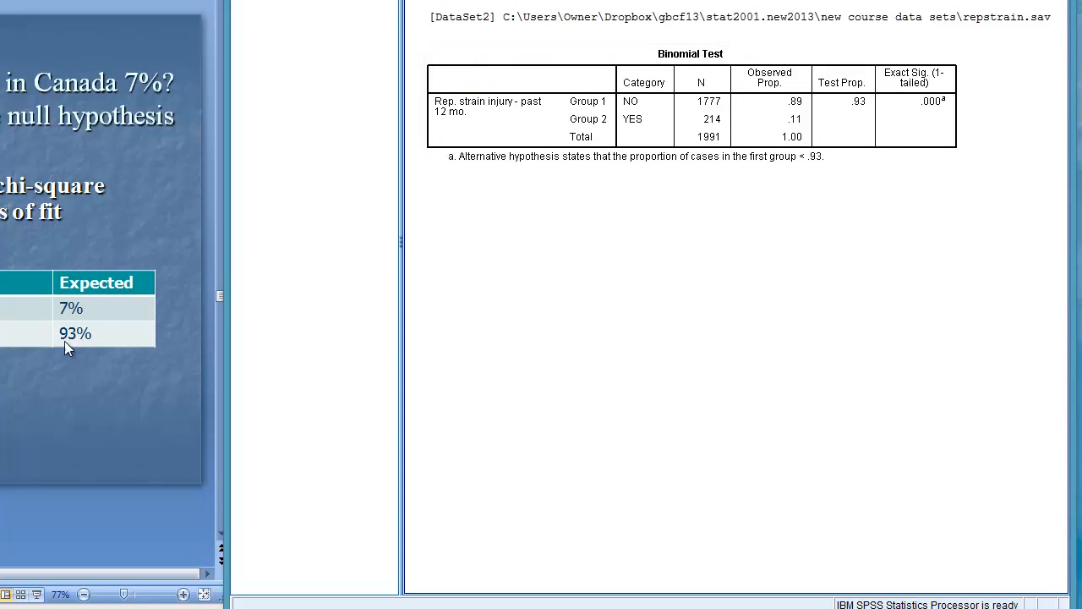
{"action": "mouse_move", "coordinate": [450, 220]}
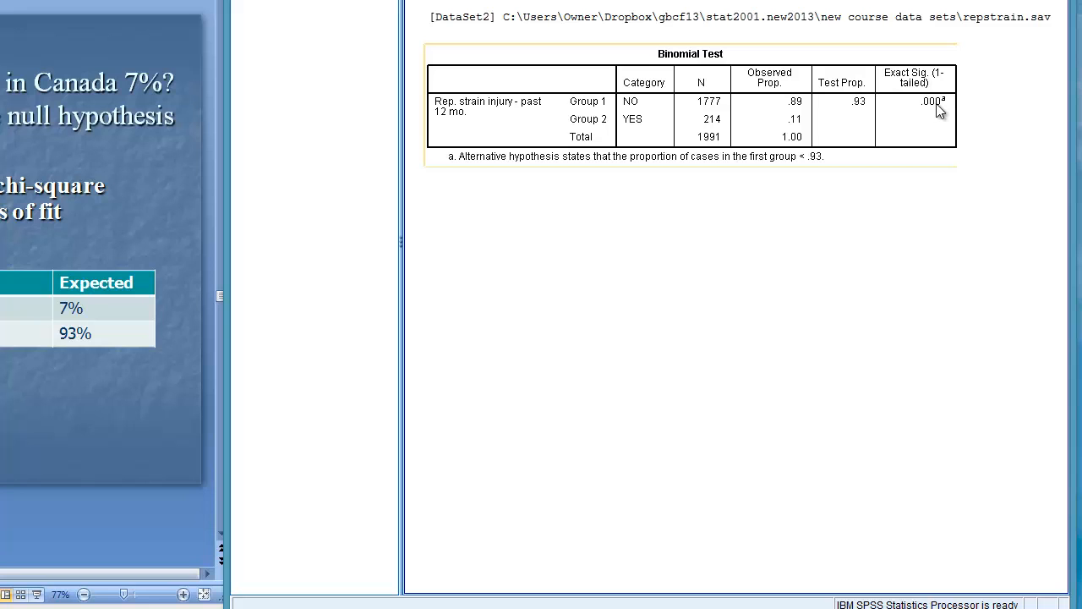
{"action": "mouse_move", "coordinate": [930, 119]}
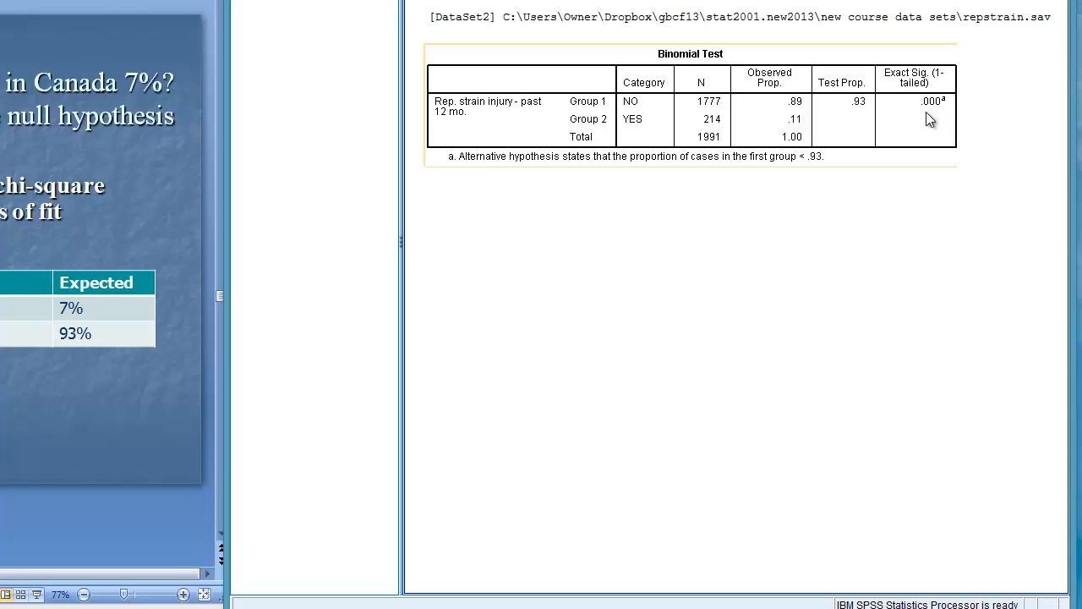
{"action": "mouse_move", "coordinate": [932, 91]}
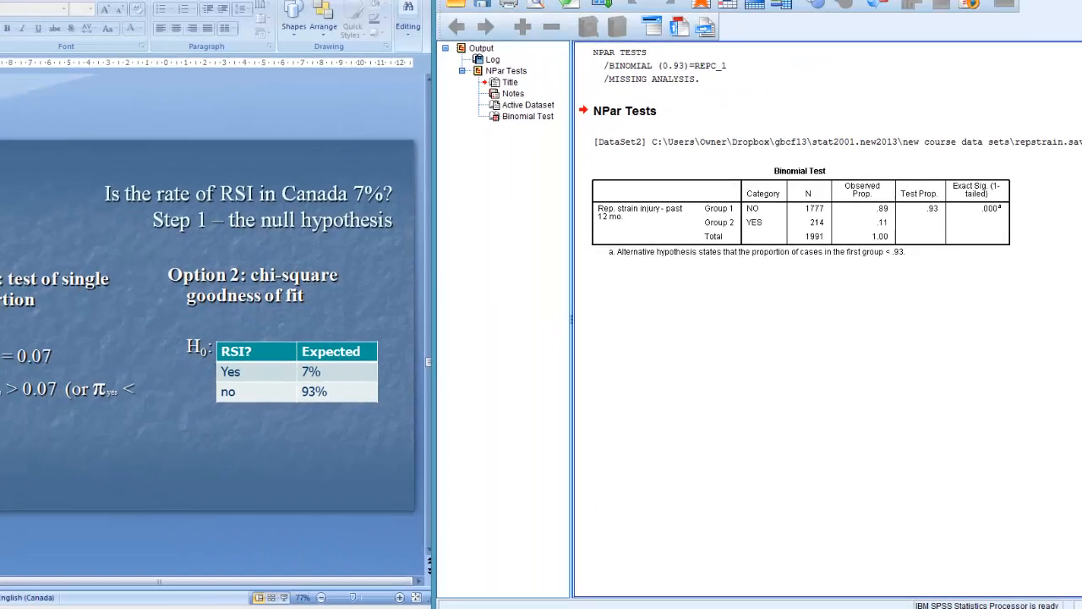
{"action": "left_click", "coordinate": [713, 18]}
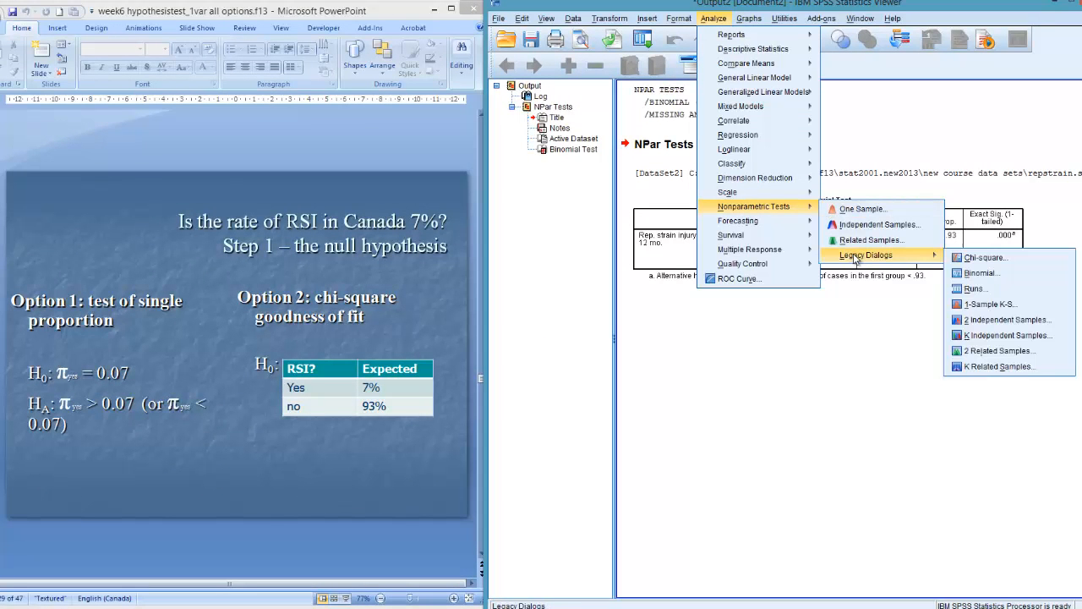
{"action": "mouse_move", "coordinate": [985, 257]}
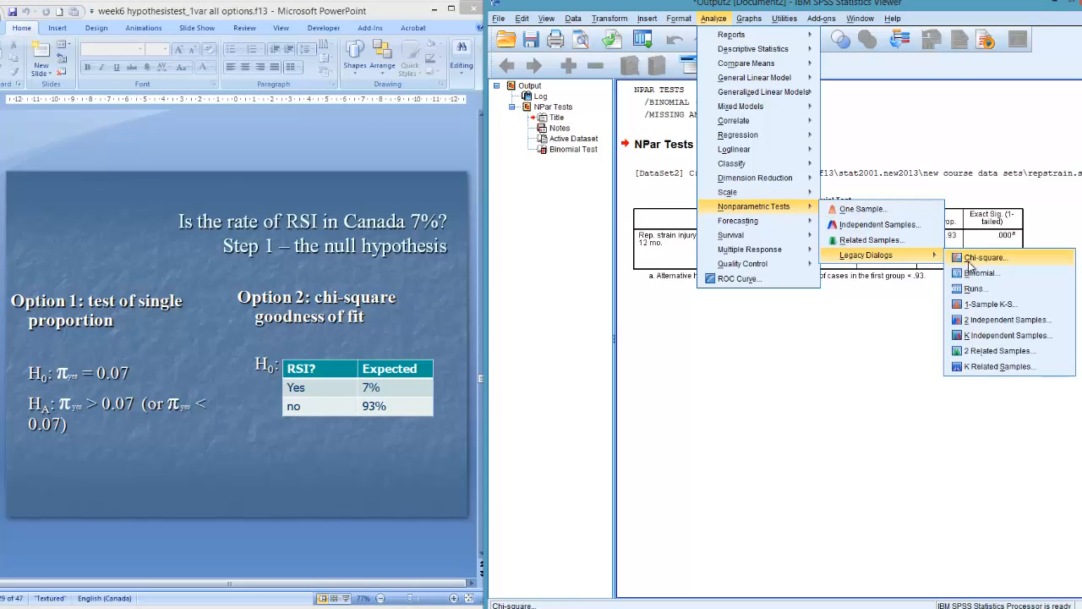
- Run a legacy Chi-square test on the injury variable with expected values .07 and .93
{"action": "left_click", "coordinate": [984, 257]}
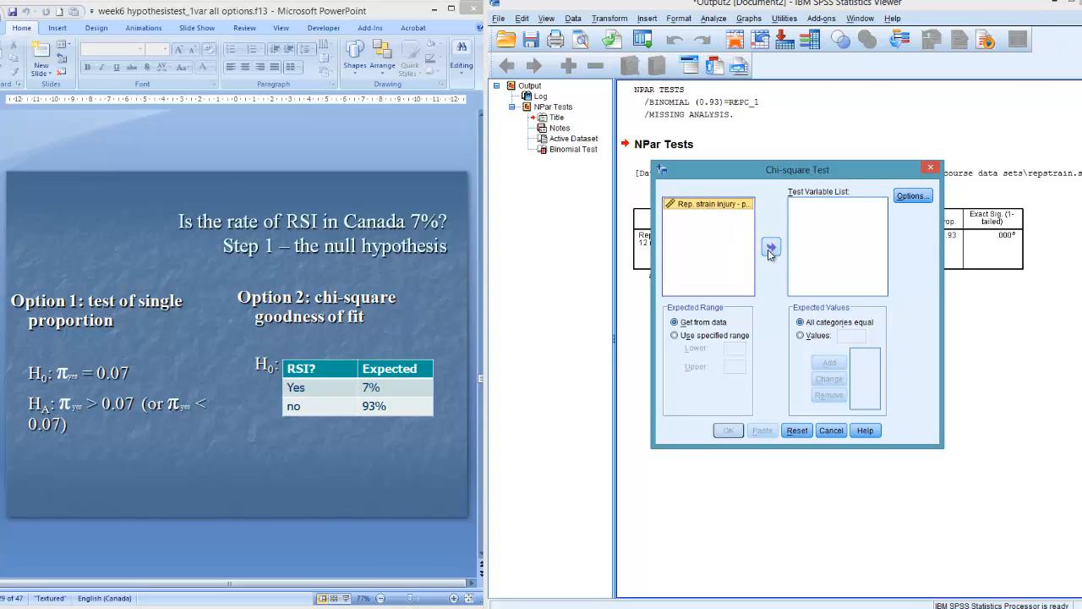
{"action": "left_click", "coordinate": [770, 246]}
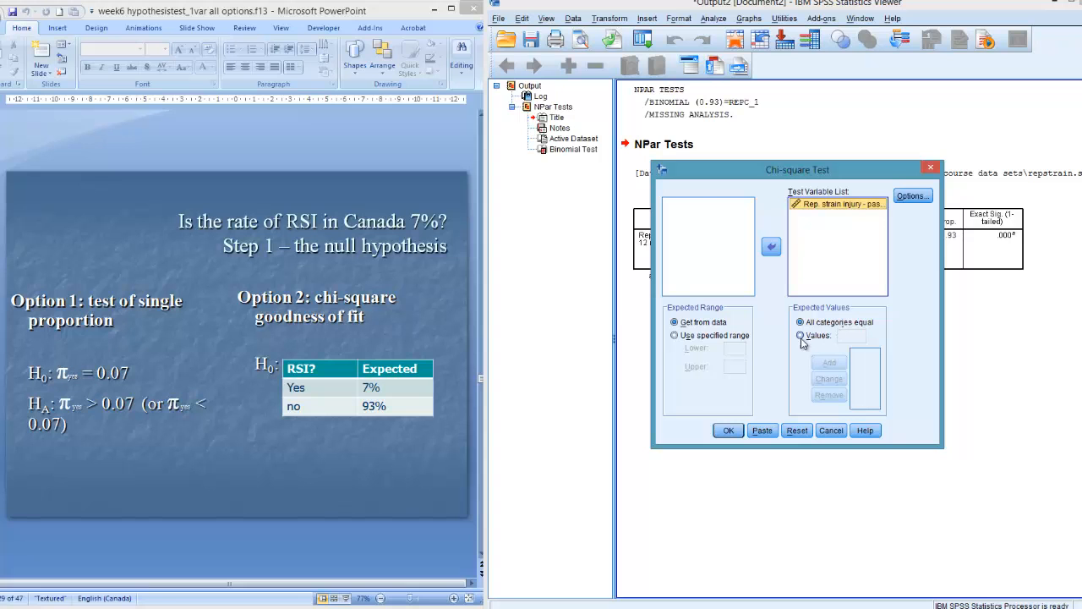
{"action": "mouse_move", "coordinate": [801, 338]}
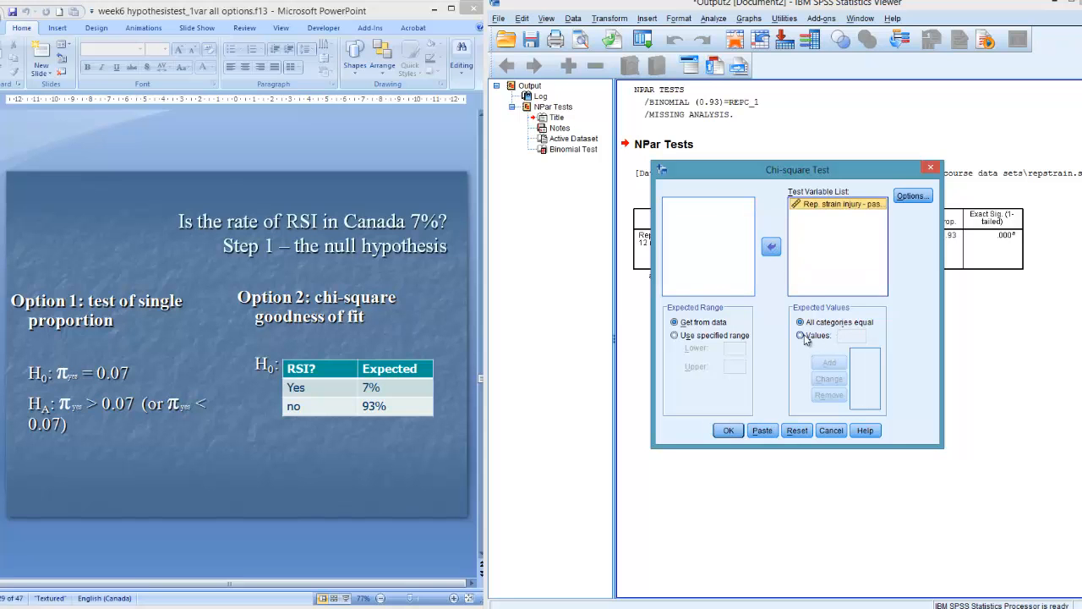
{"action": "left_click", "coordinate": [800, 334]}
{"action": "type", "text": "07"}
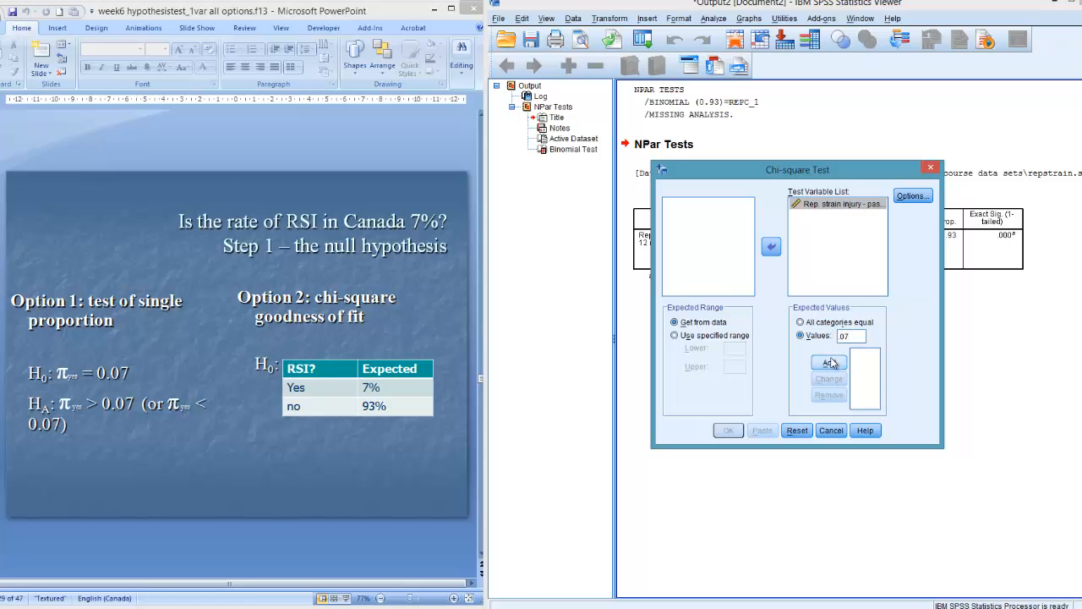
{"action": "left_click", "coordinate": [829, 362]}
{"action": "type", "text": ".93"}
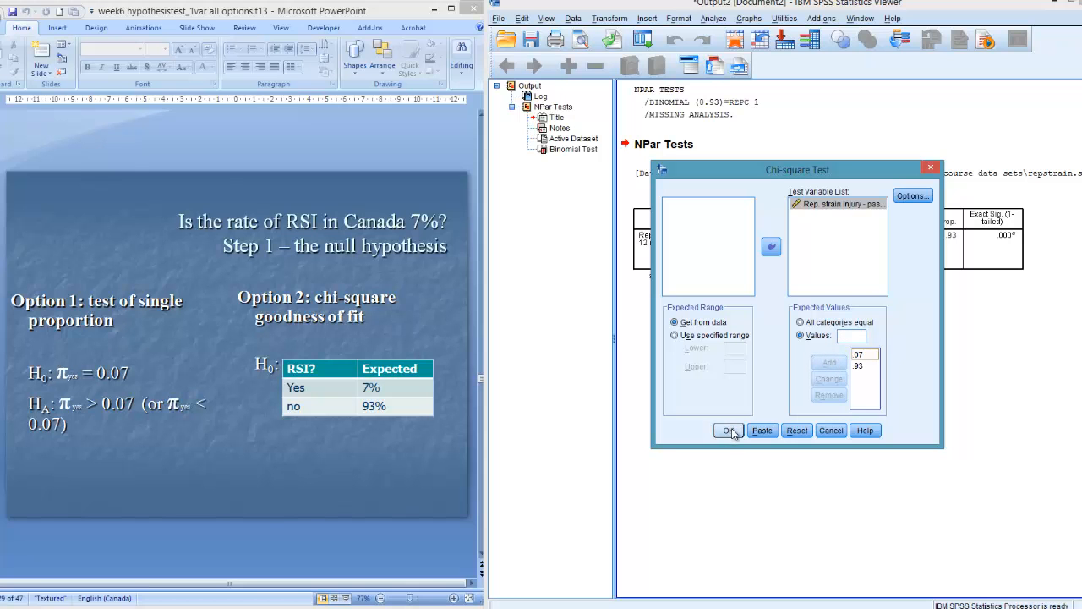
{"action": "left_click", "coordinate": [728, 430]}
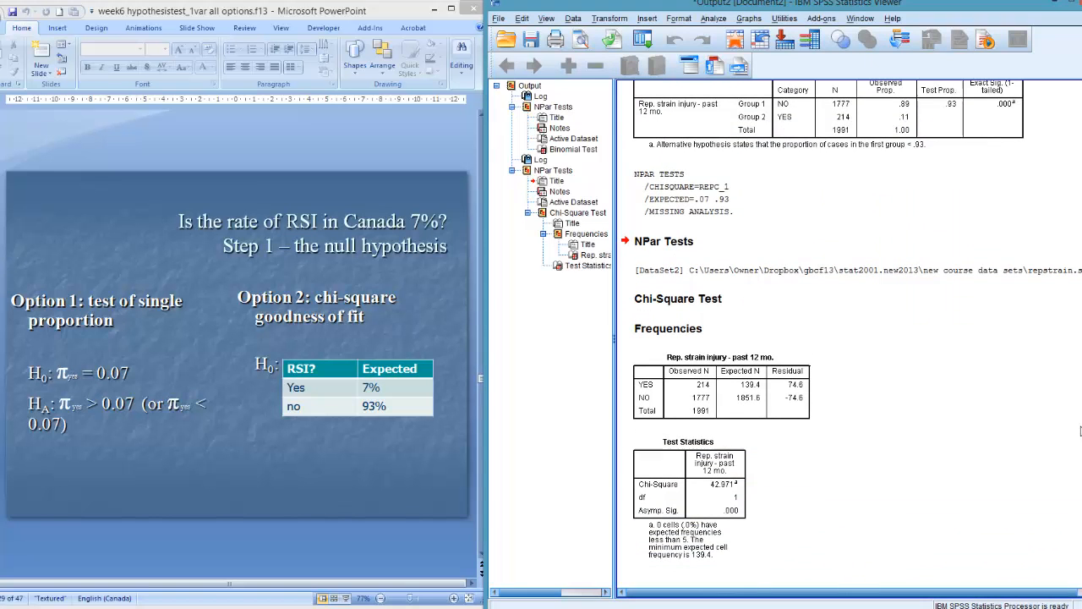
{"action": "left_click", "coordinate": [722, 388]}
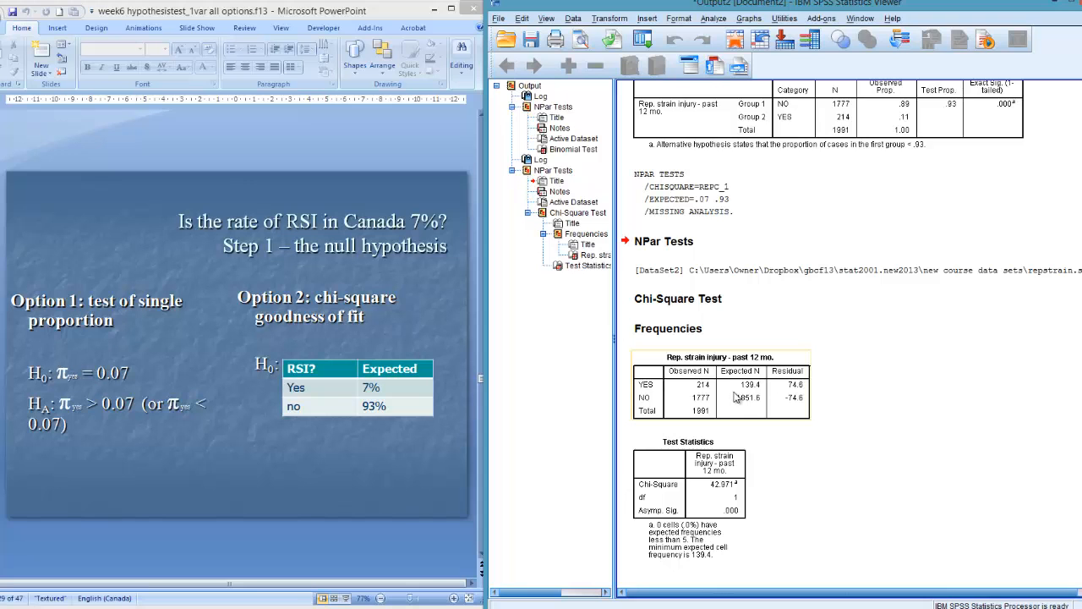
{"action": "mouse_move", "coordinate": [735, 402]}
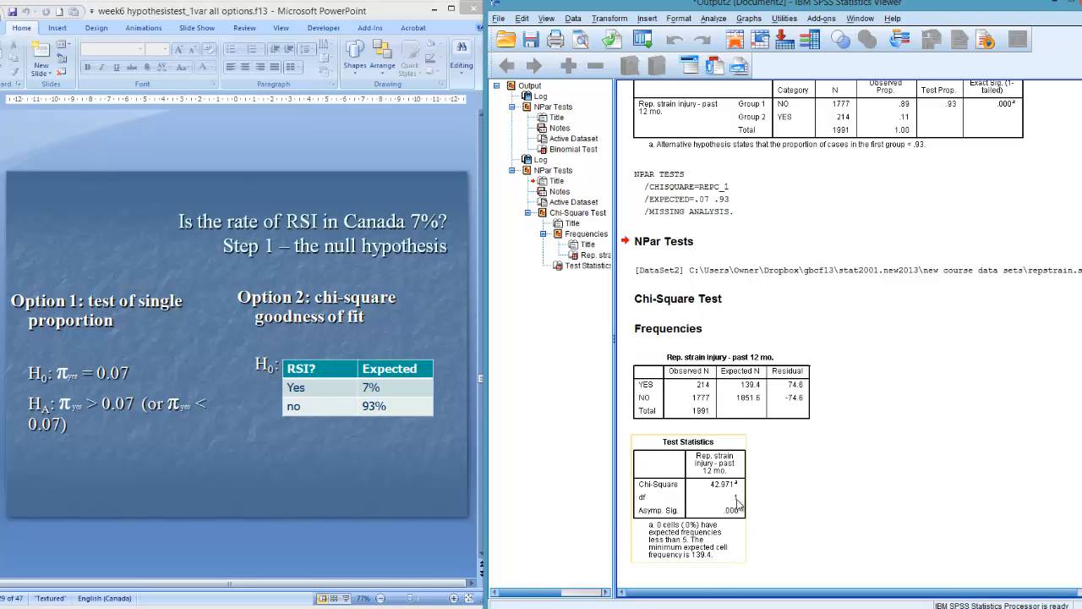
{"action": "mouse_move", "coordinate": [754, 482]}
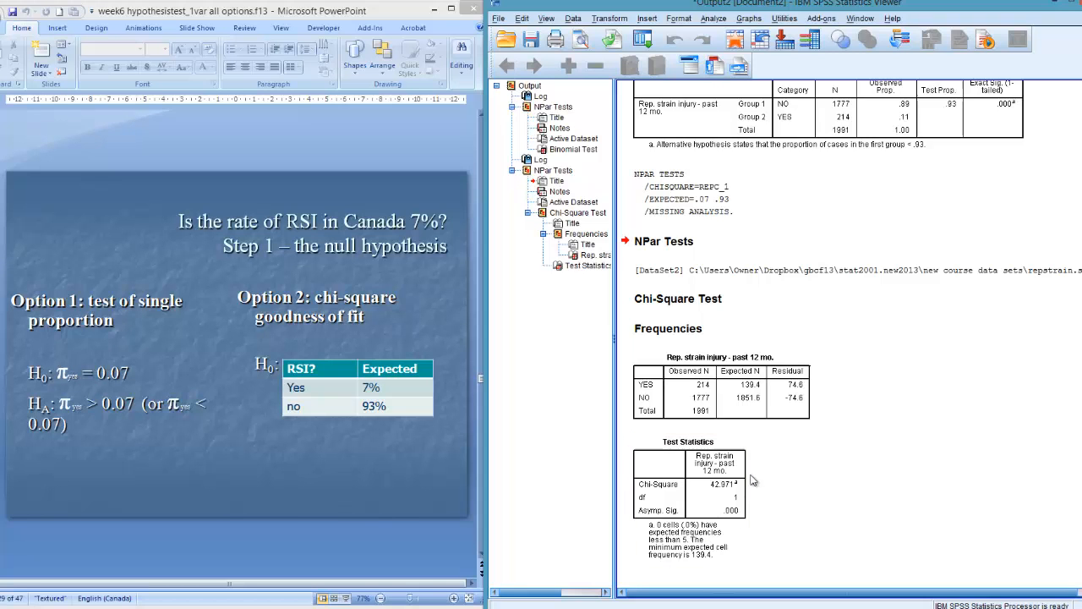
{"action": "mouse_move", "coordinate": [757, 444]}
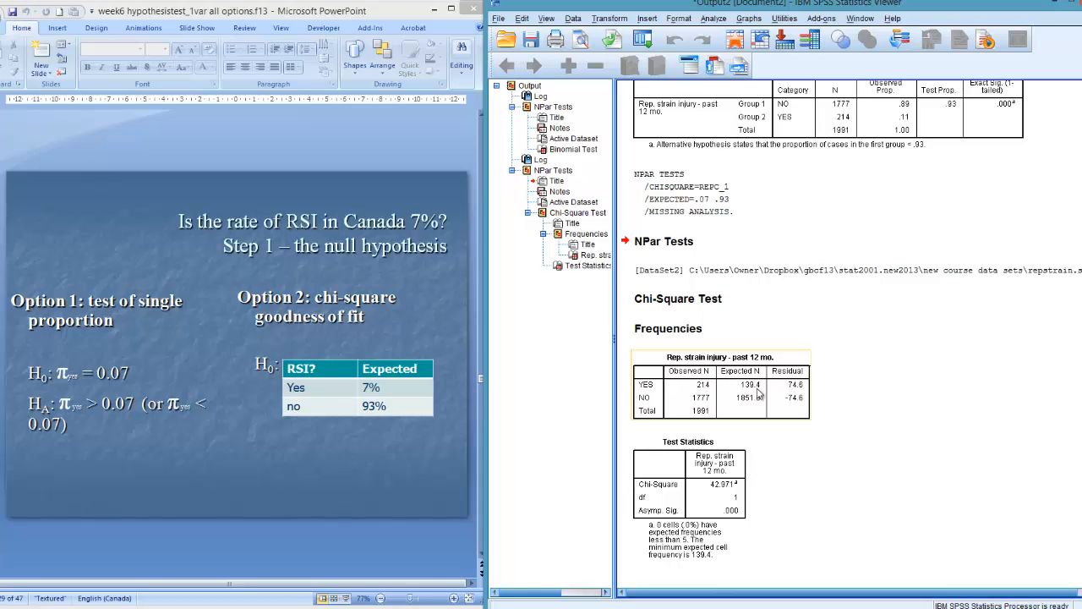
{"action": "mouse_move", "coordinate": [702, 416]}
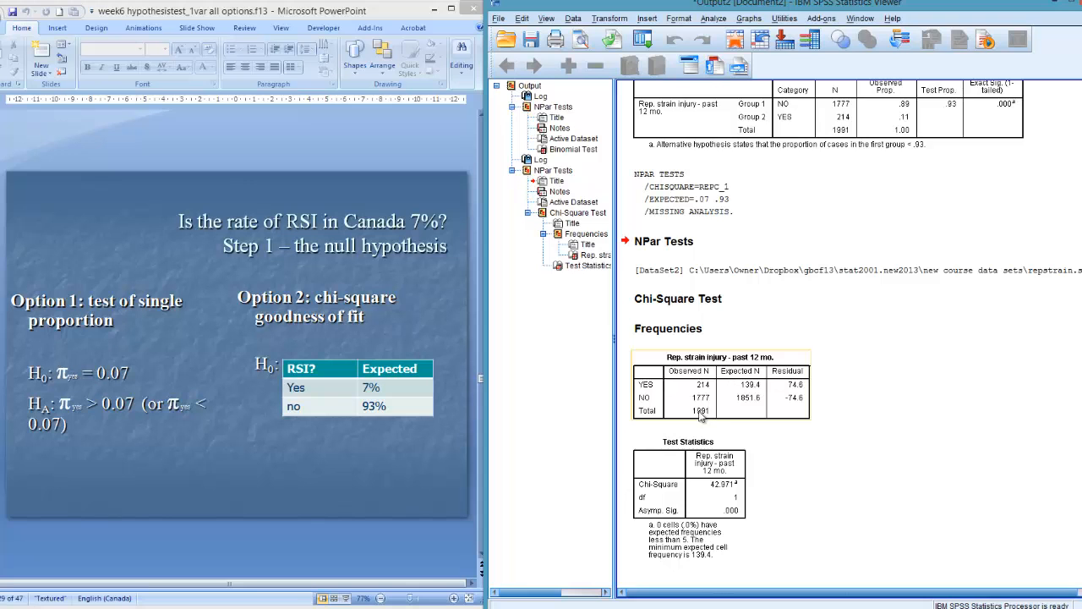
{"action": "mouse_move", "coordinate": [751, 397]}
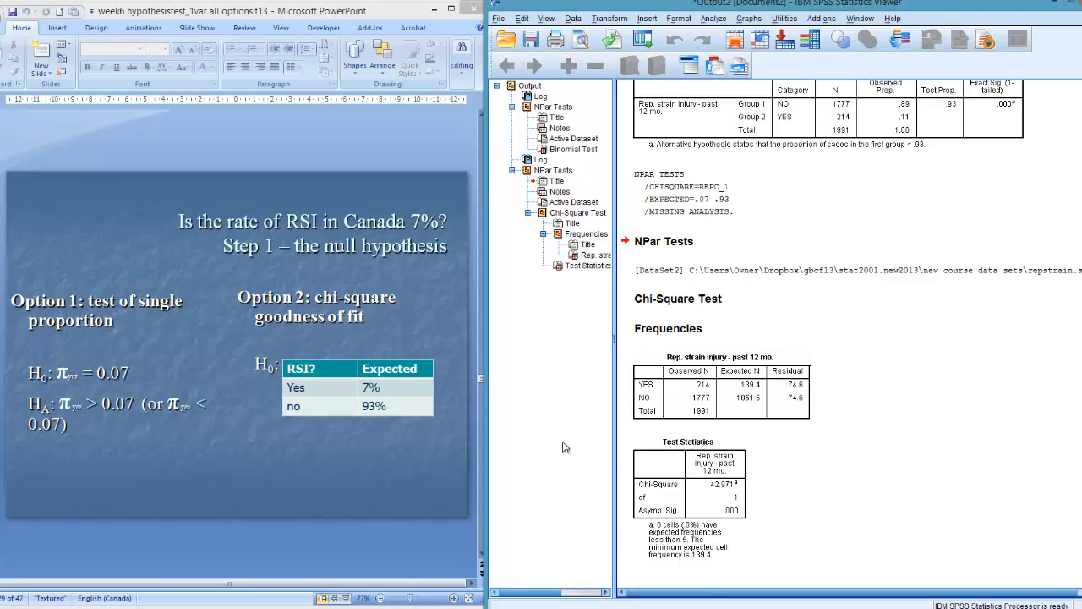
{"action": "mouse_move", "coordinate": [482, 558]}
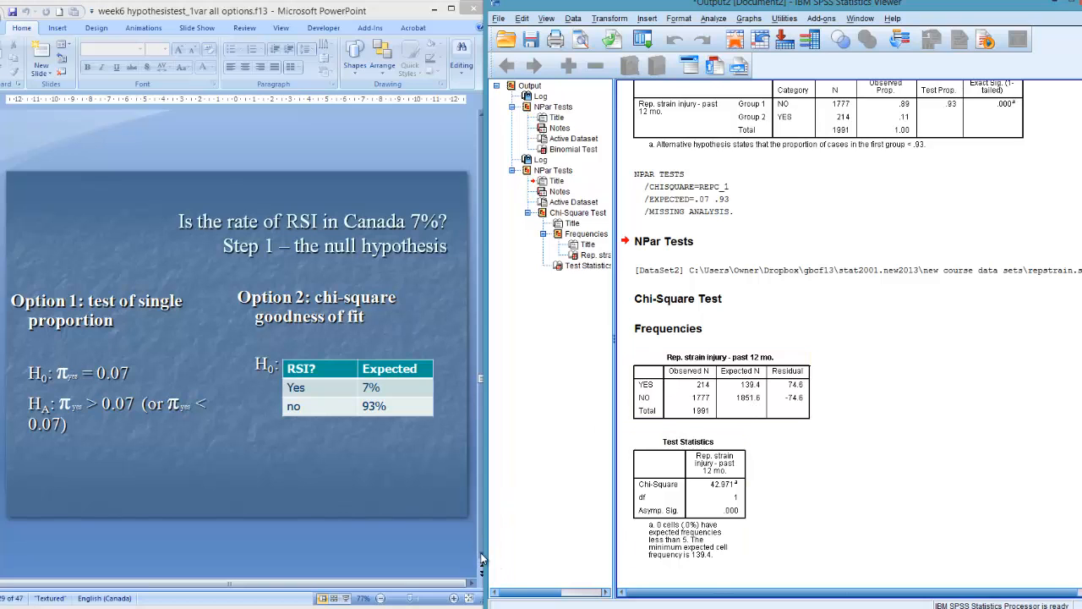